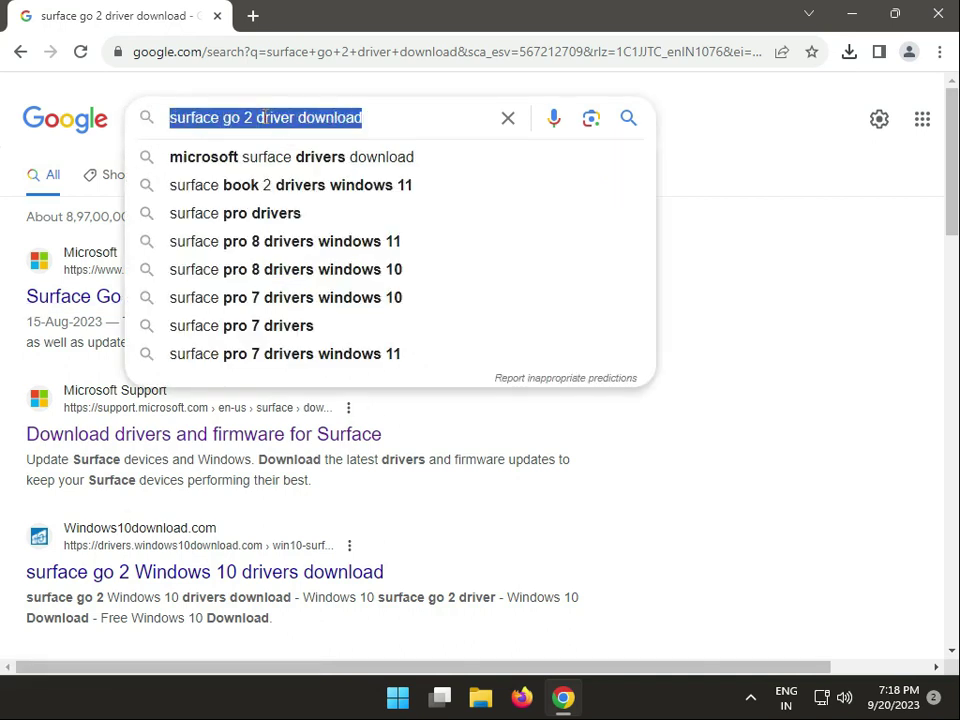
mouse_move(64, 296)
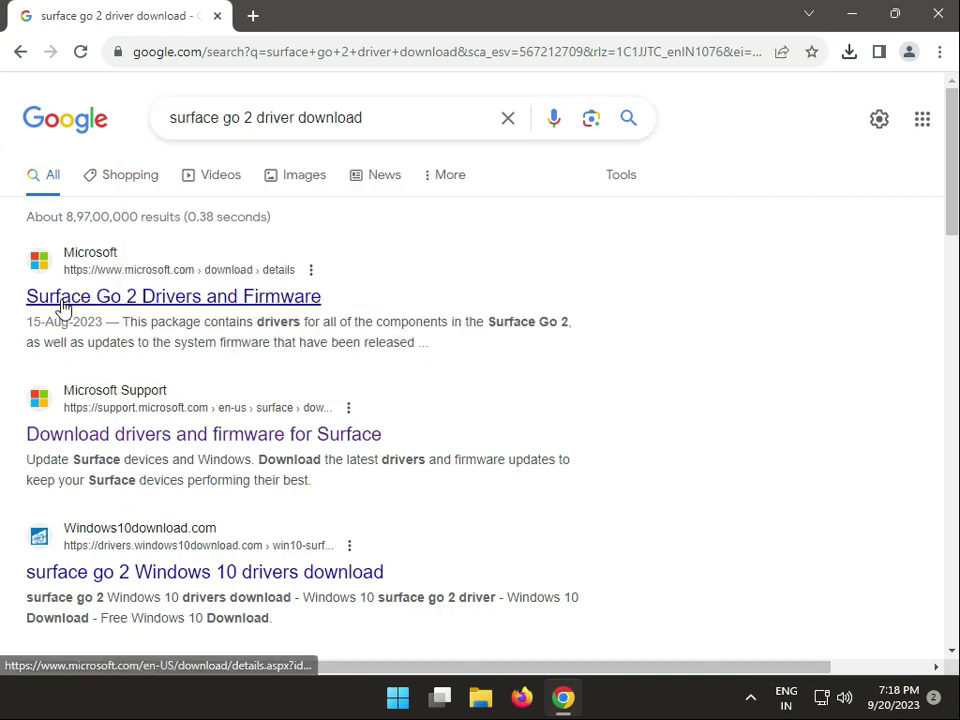
mouse_move(120, 278)
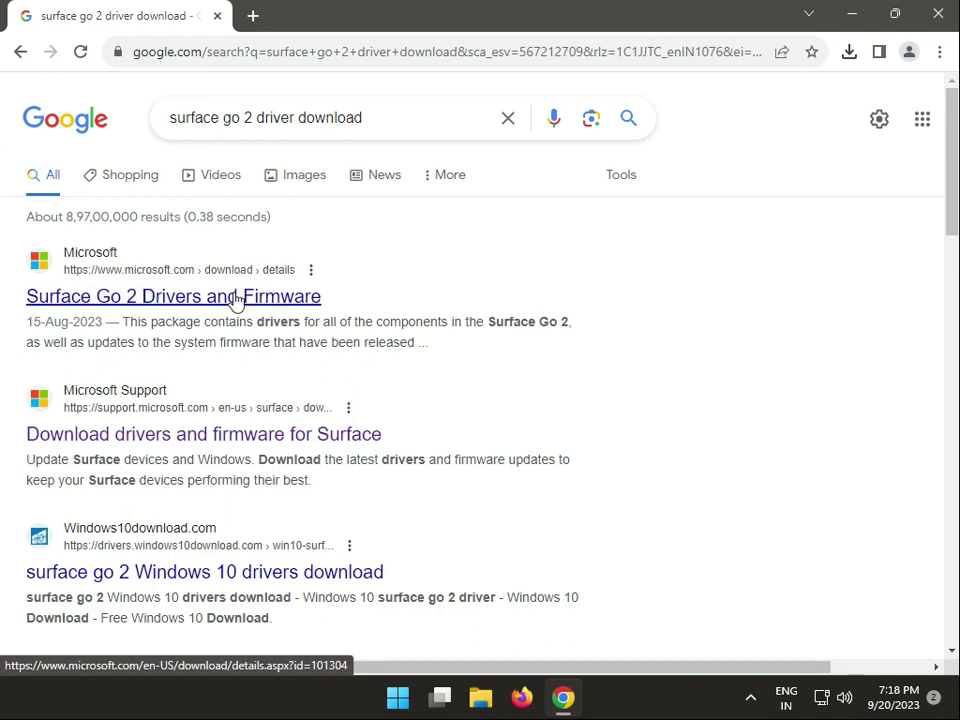
Step: View the Surface Go 2 package details: version 1.0, published 8/15/2023, 395.0 MB MSI
click(172, 296)
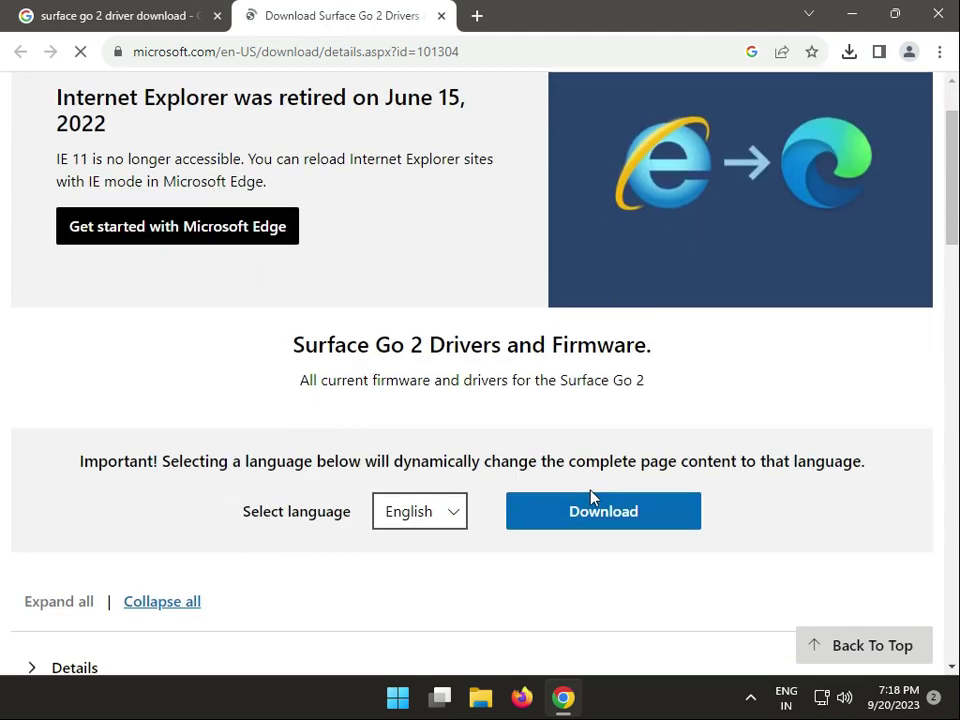
scroll(down, 3)
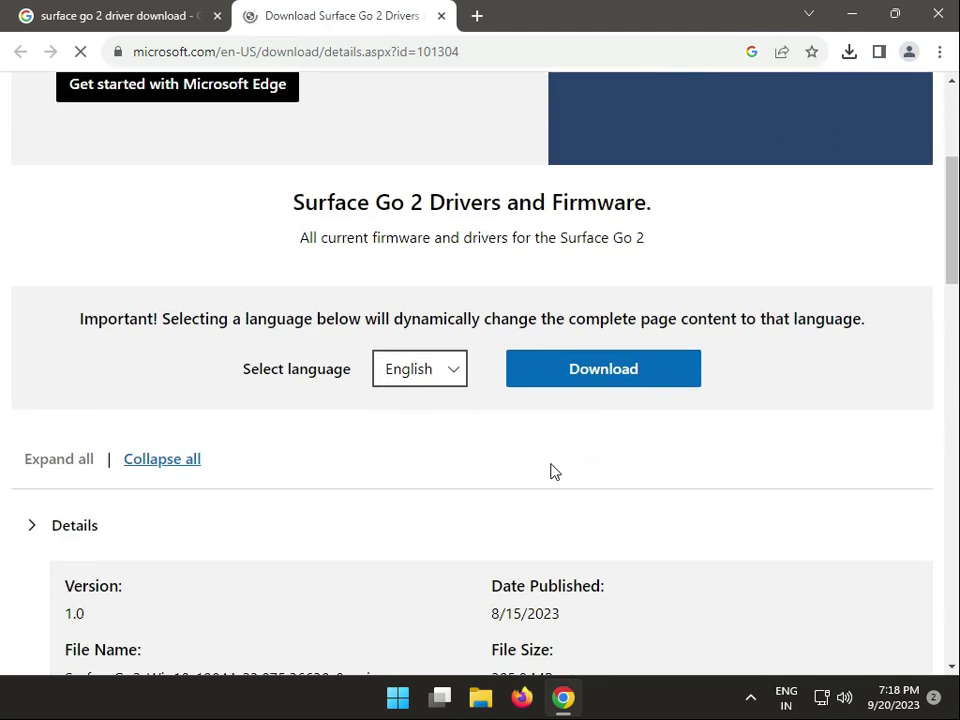
scroll(down, 3)
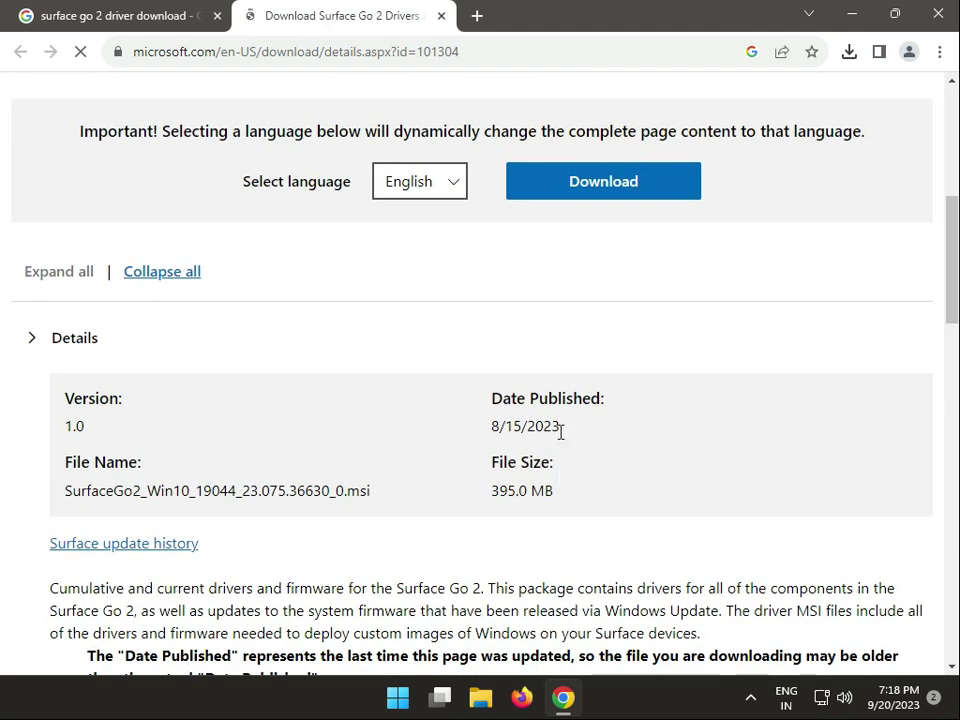
drag(492, 398, 560, 426)
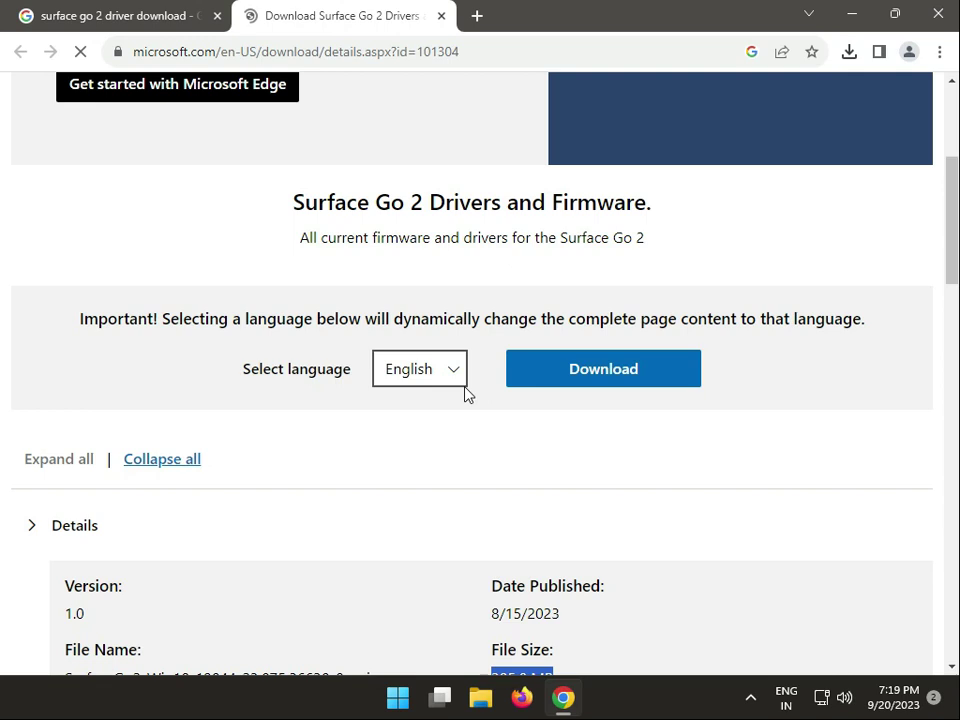
Step: Start the English Surface Go 2 MSI download and watch its progress in Chrome's downloads
click(420, 368)
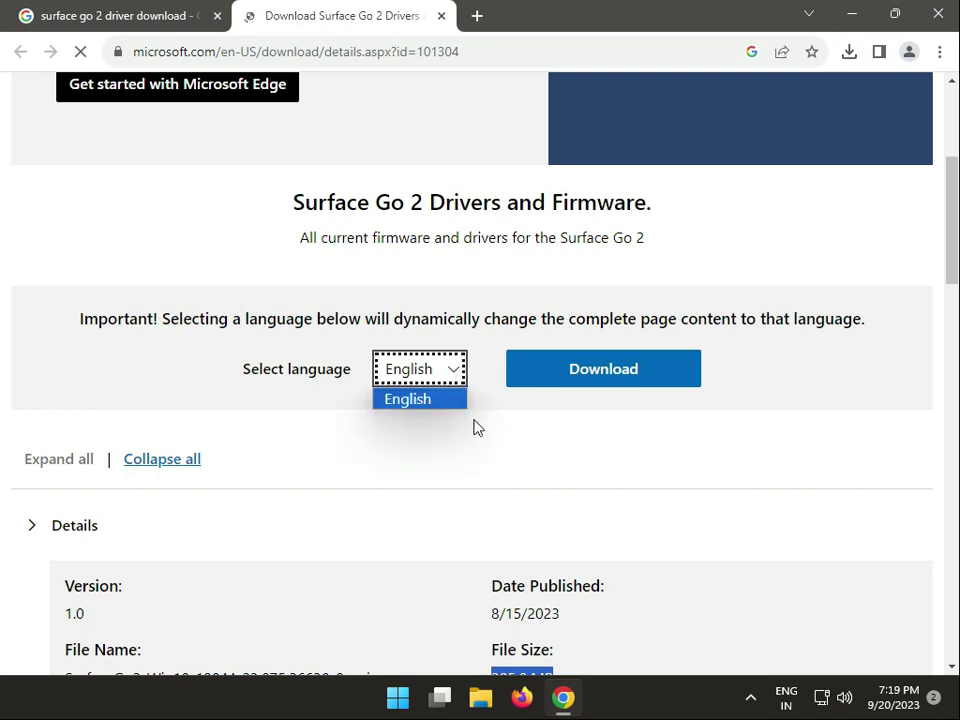
click(602, 368)
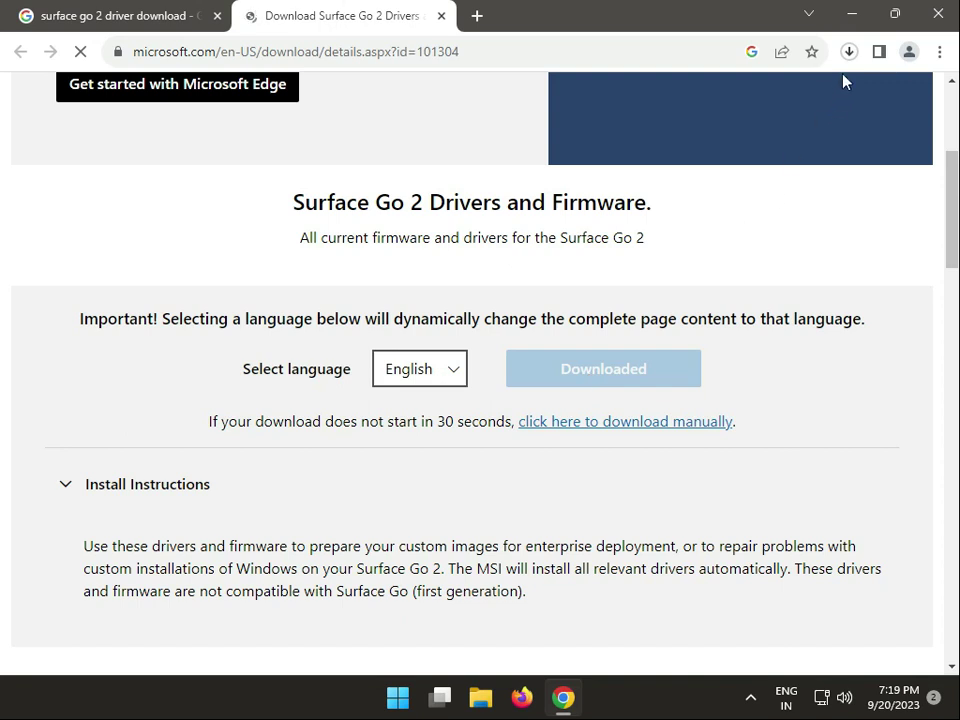
click(852, 52)
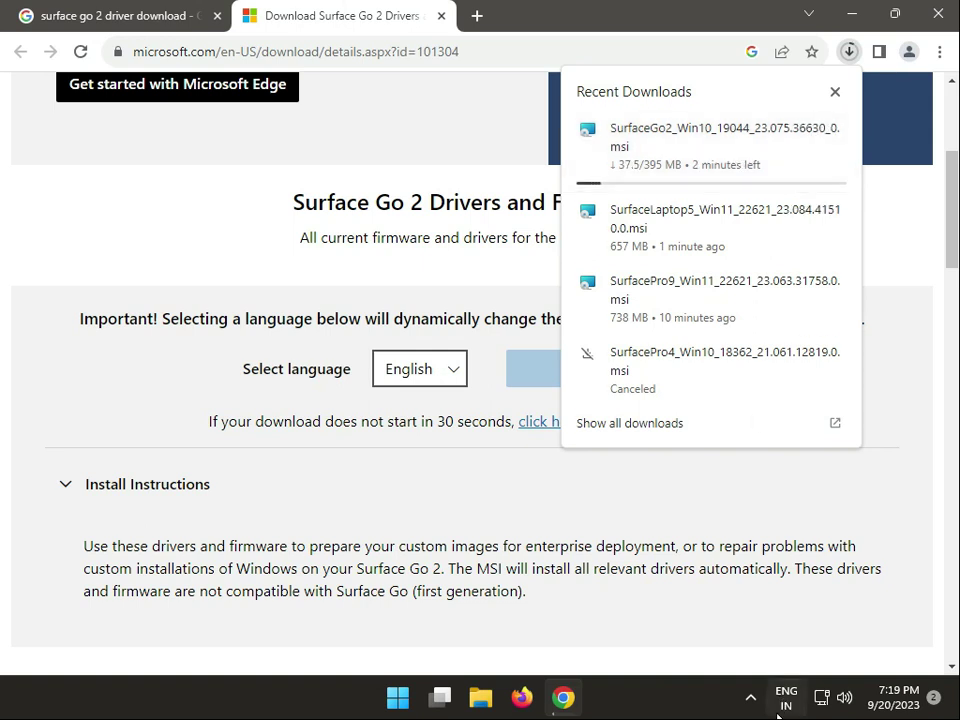
mouse_move(718, 136)
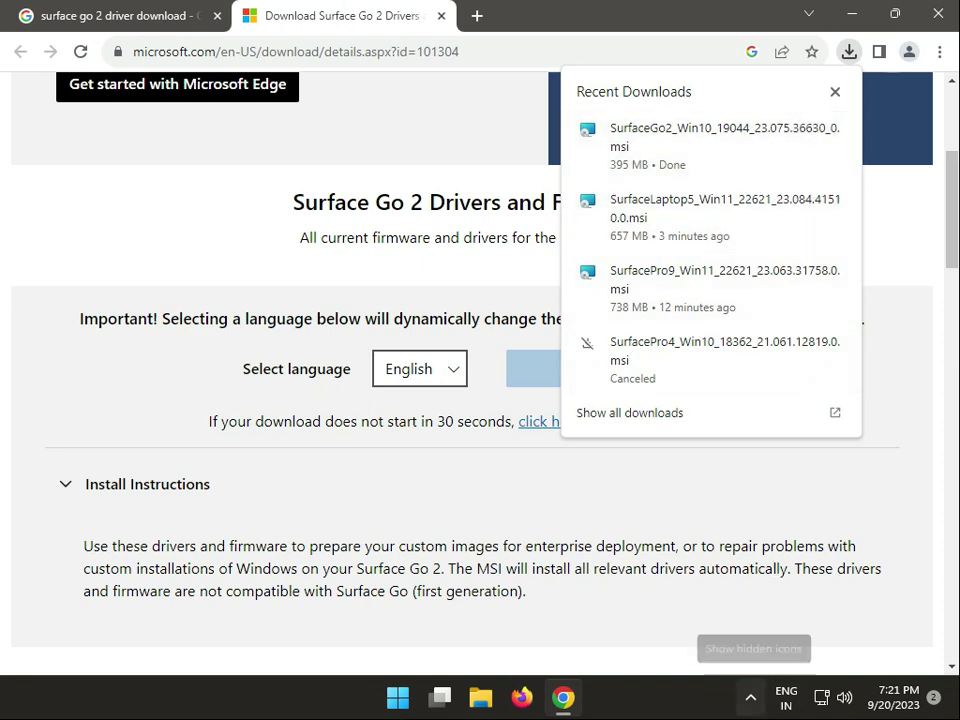
Step: Run the downloaded MSI, accept the license and reach Destination Folder with C:\Program Files\SurfaceUpdate\ kept
click(724, 136)
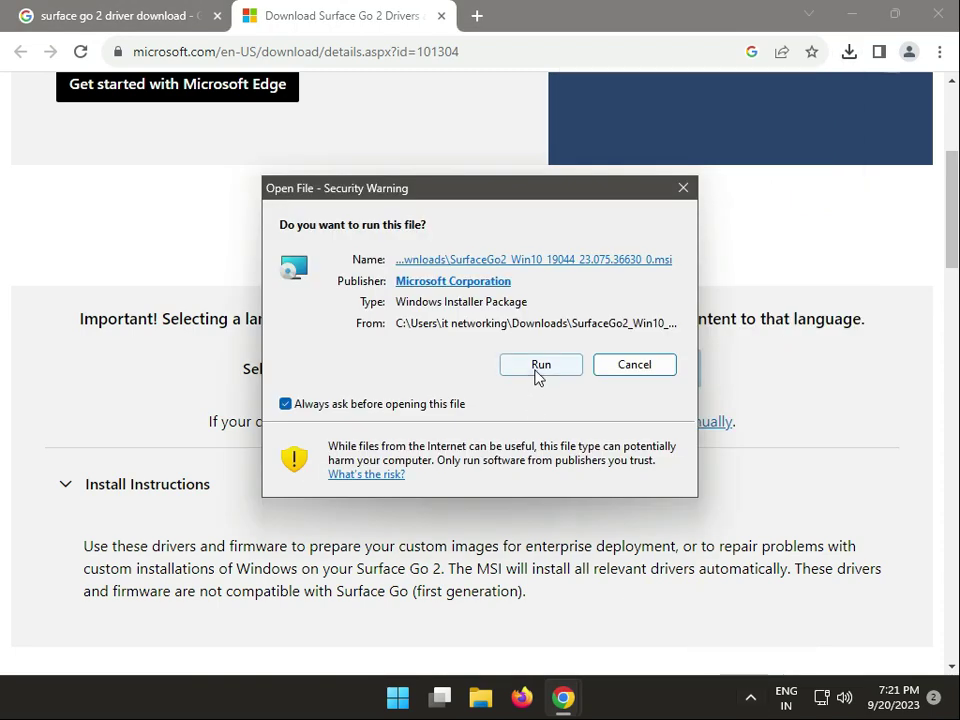
click(540, 364)
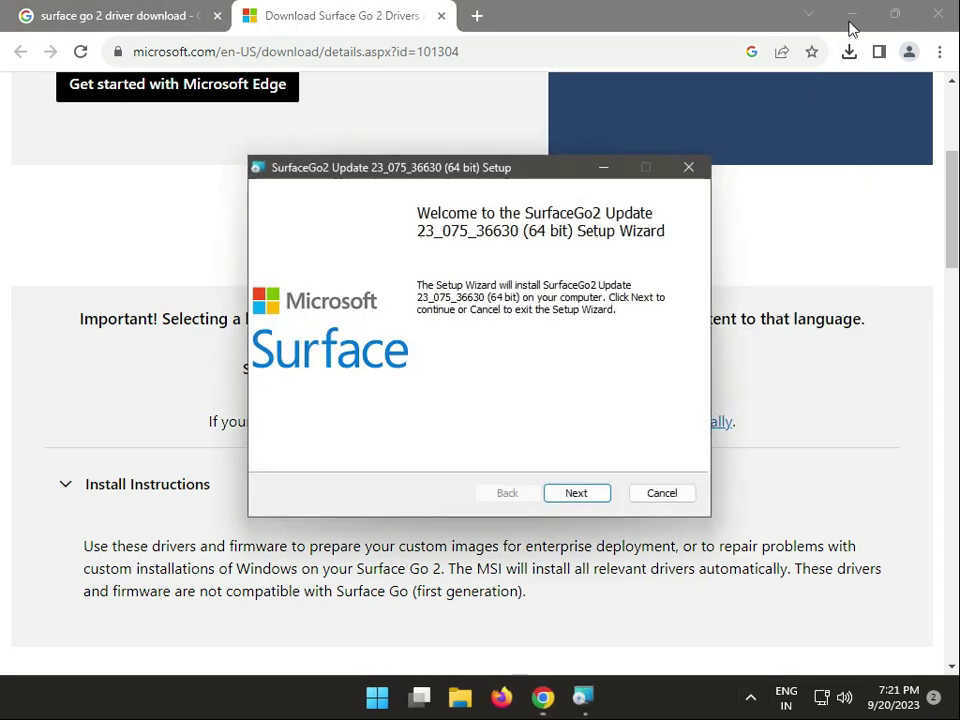
click(576, 492)
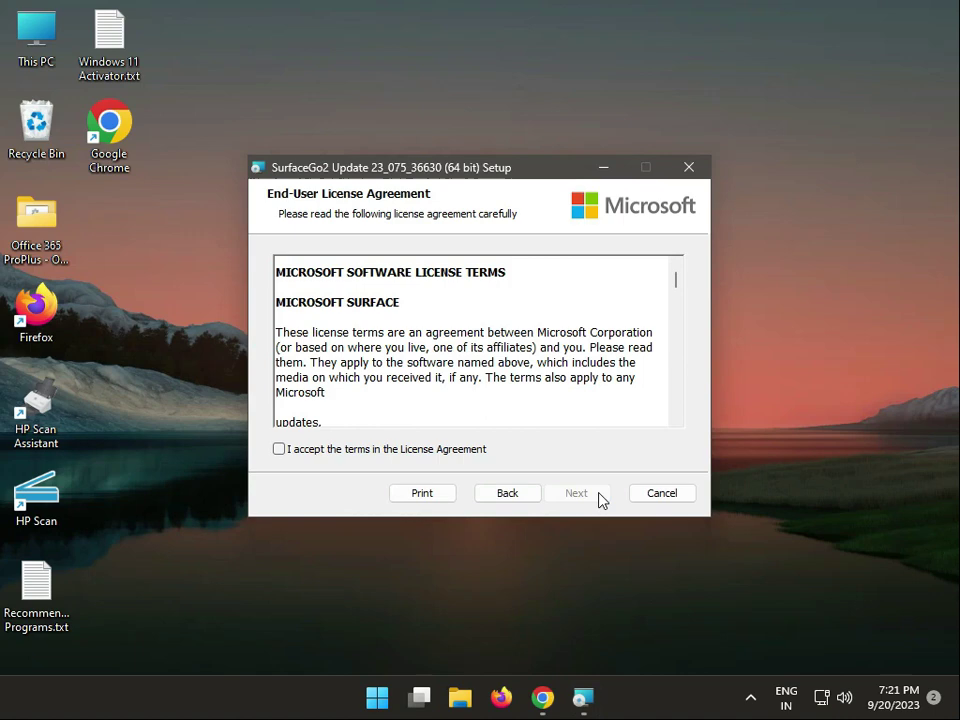
click(576, 492)
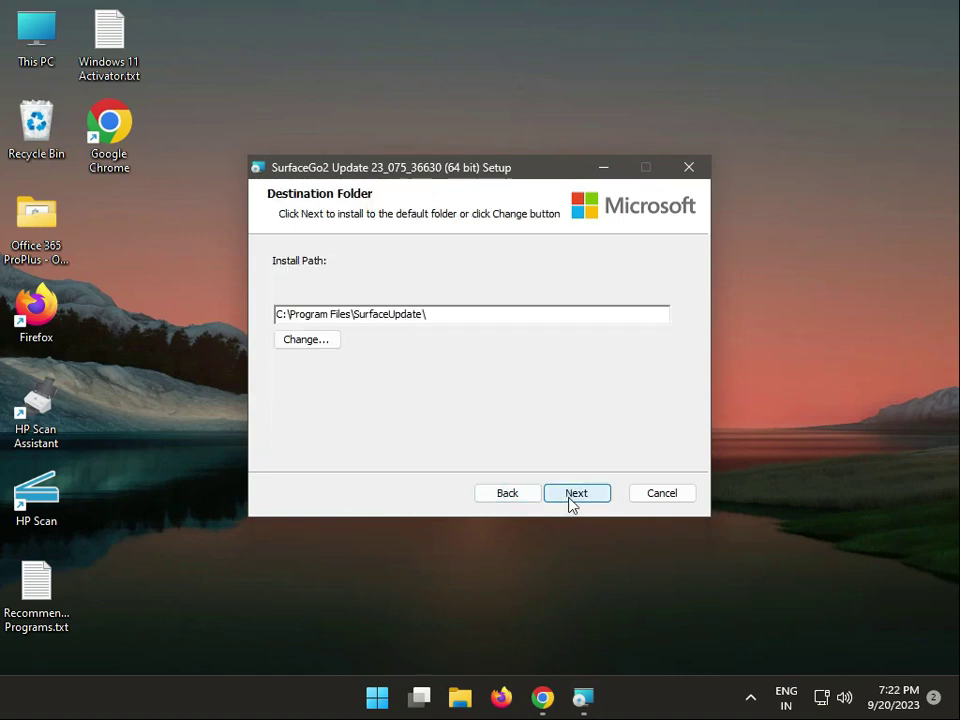
mouse_move(308, 340)
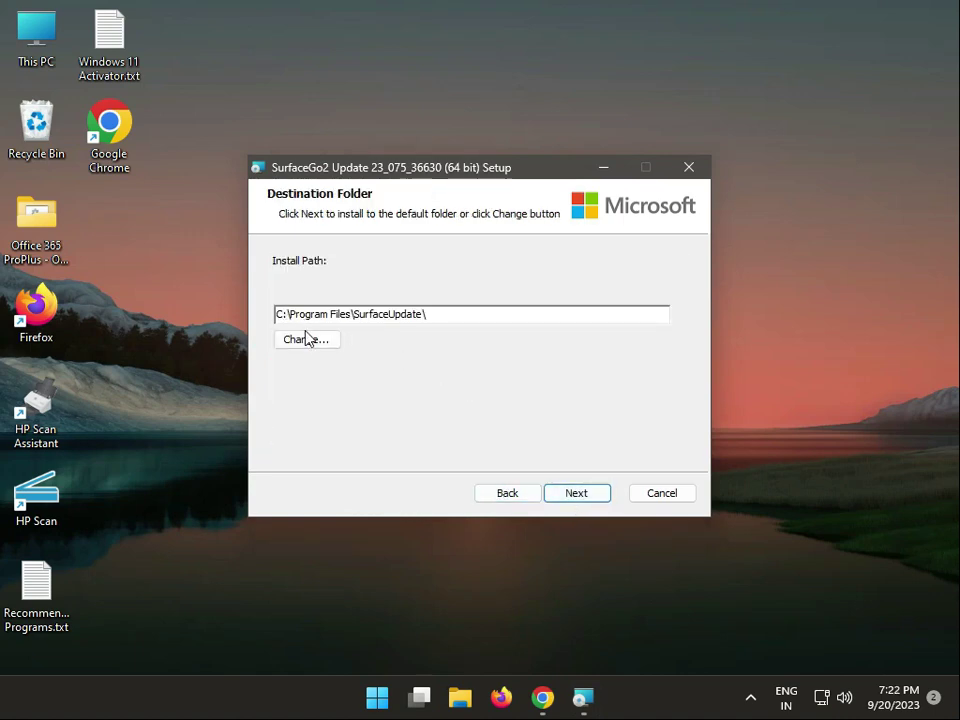
click(306, 340)
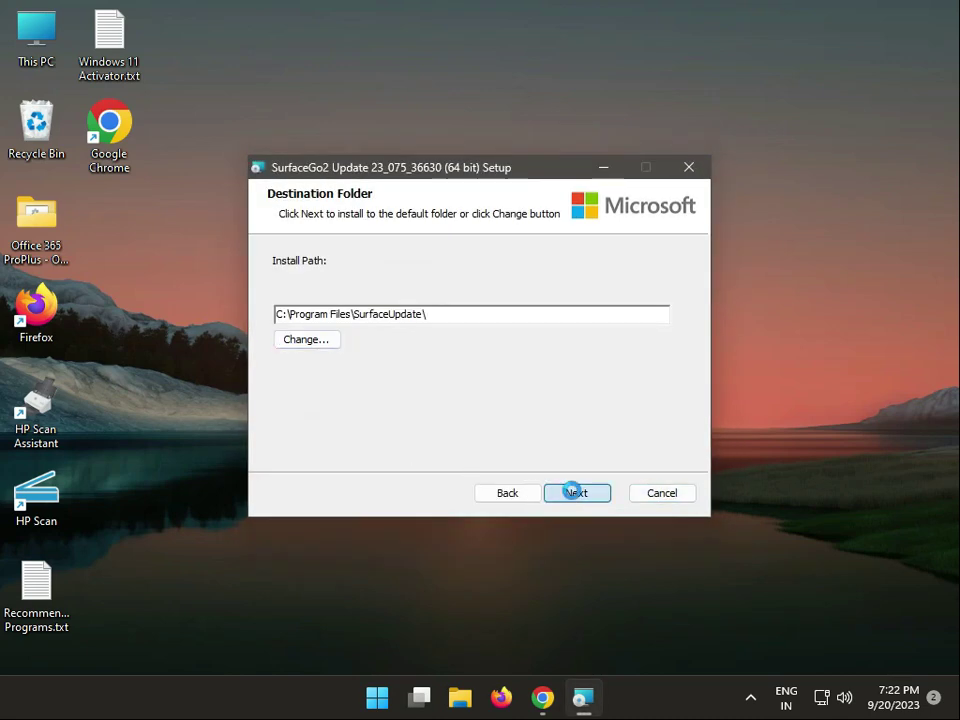
Step: Install with the default path, approve UAC, and acknowledge the unsupported-hardware error ending setup prematurely
click(576, 492)
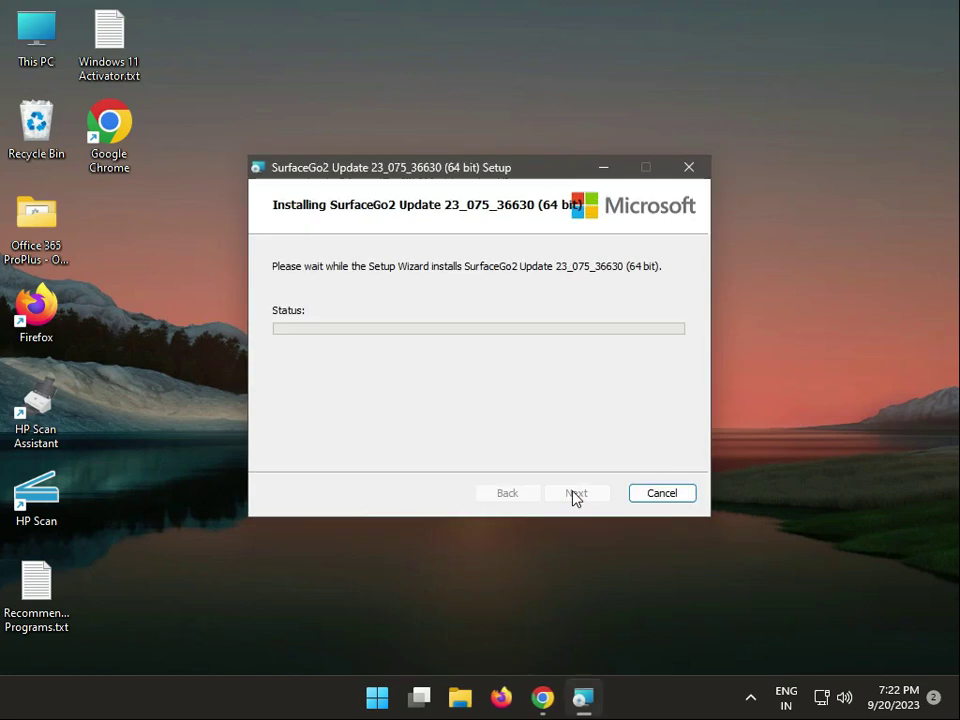
mouse_move(318, 176)
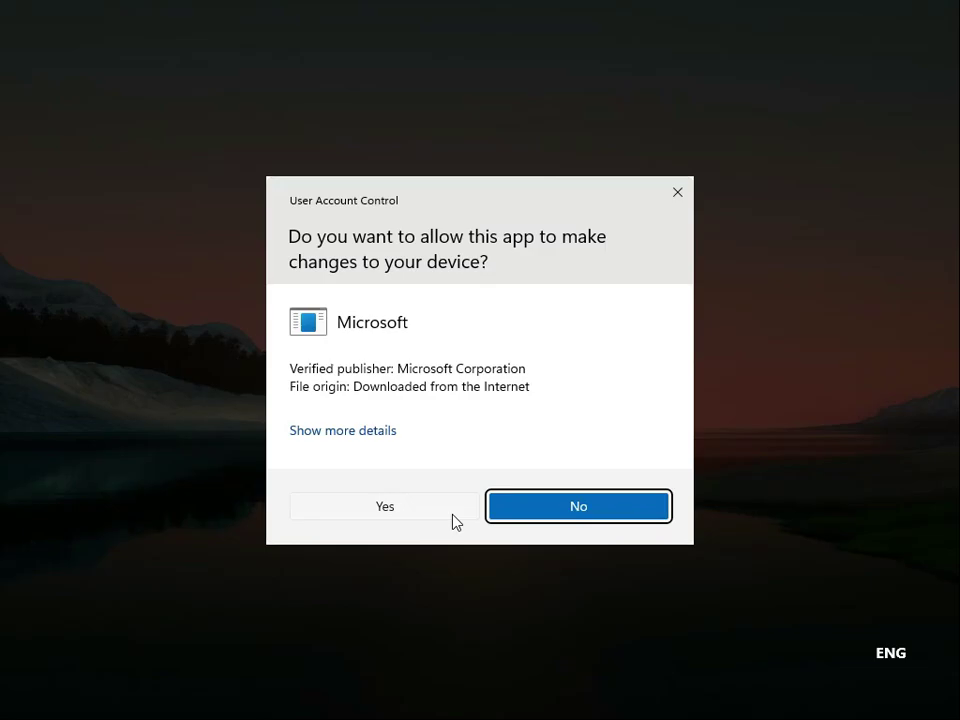
click(384, 506)
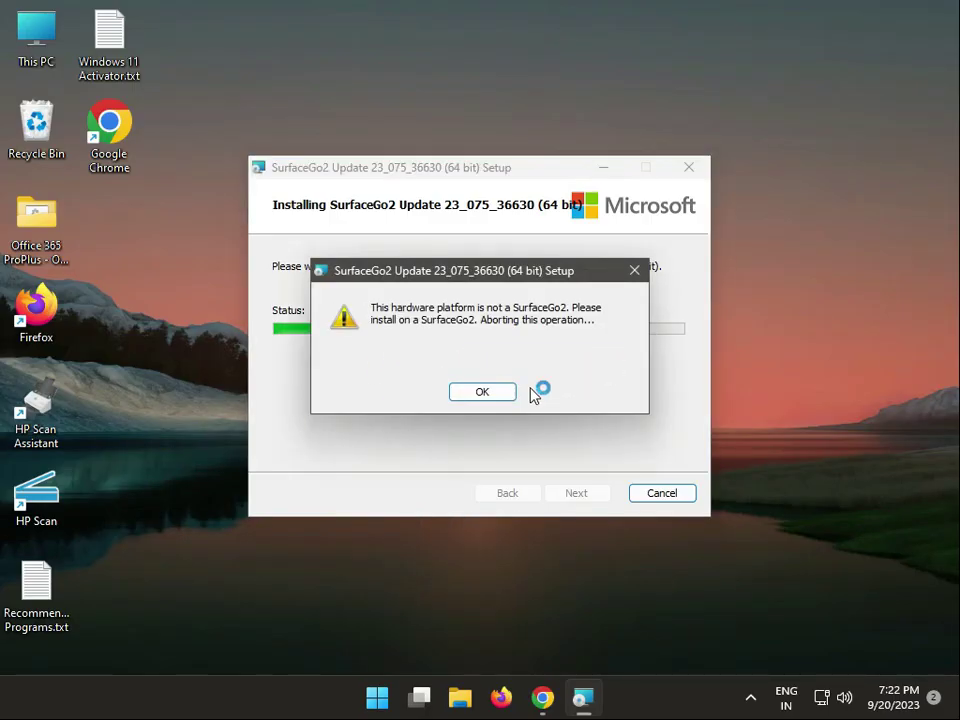
click(482, 390)
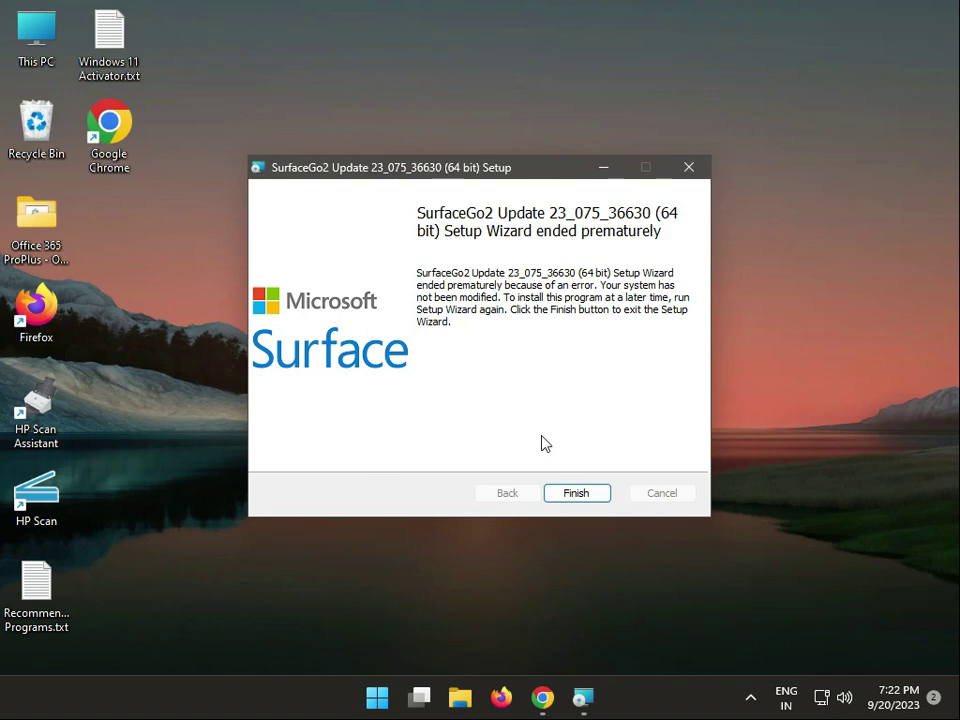
mouse_move(548, 448)
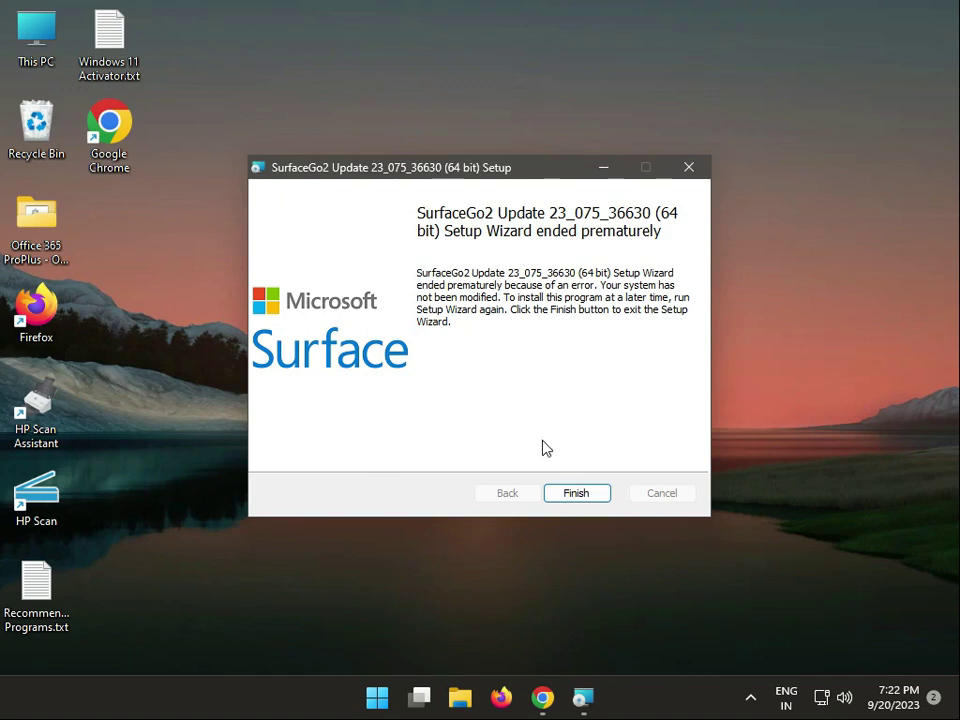